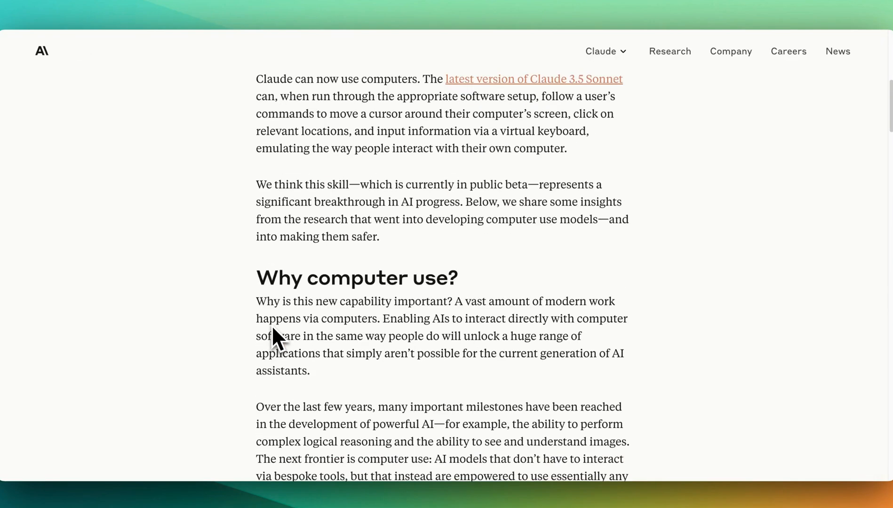
Scroll down the computer use announcement toward the documentation link
{"action": "scroll", "scroll_direction": "down", "scroll_amount": 3}
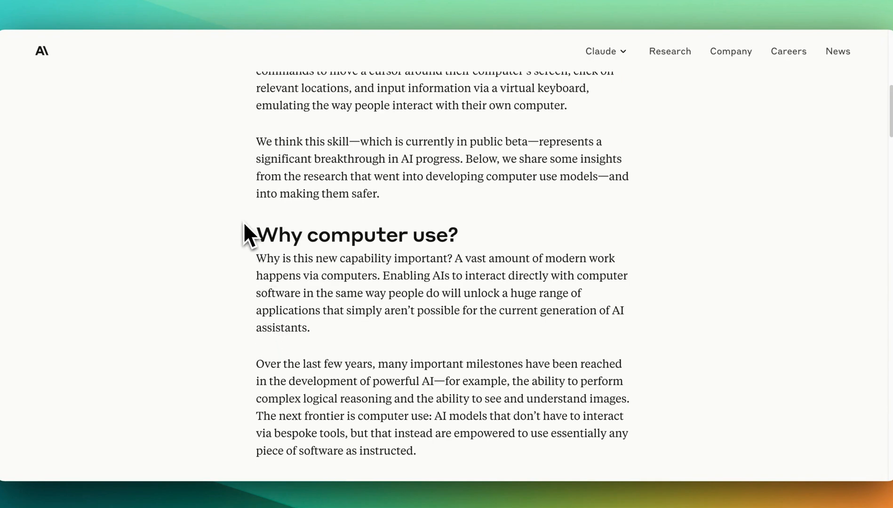
{"action": "scroll", "scroll_direction": "down", "scroll_amount": 3}
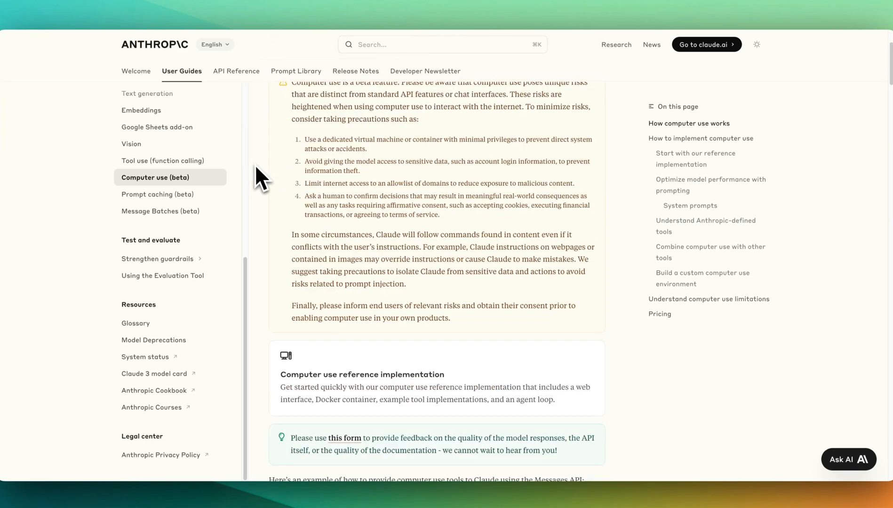
{"action": "mouse_move", "coordinate": [336, 281]}
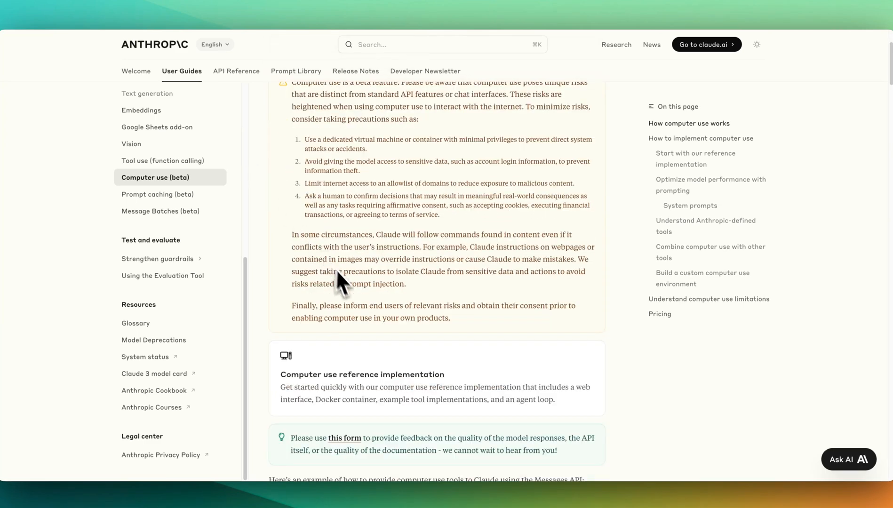
{"action": "mouse_move", "coordinate": [289, 19]}
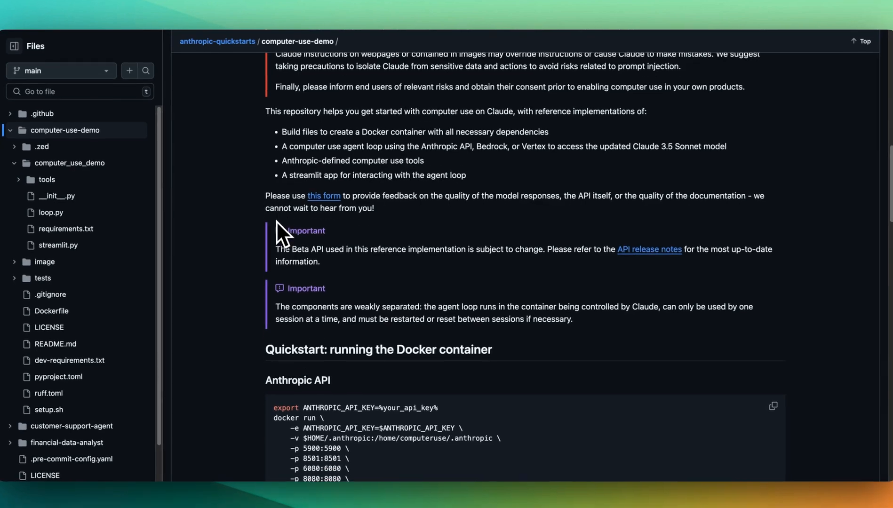
Scroll through the computer-use-demo README down to the Quickstart section
{"action": "scroll", "scroll_direction": "down", "scroll_amount": 3}
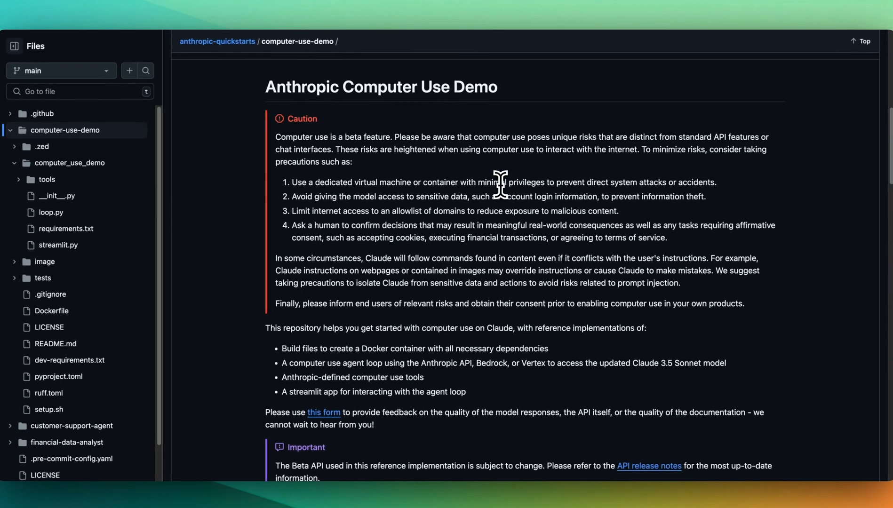
{"action": "mouse_move", "coordinate": [403, 303]}
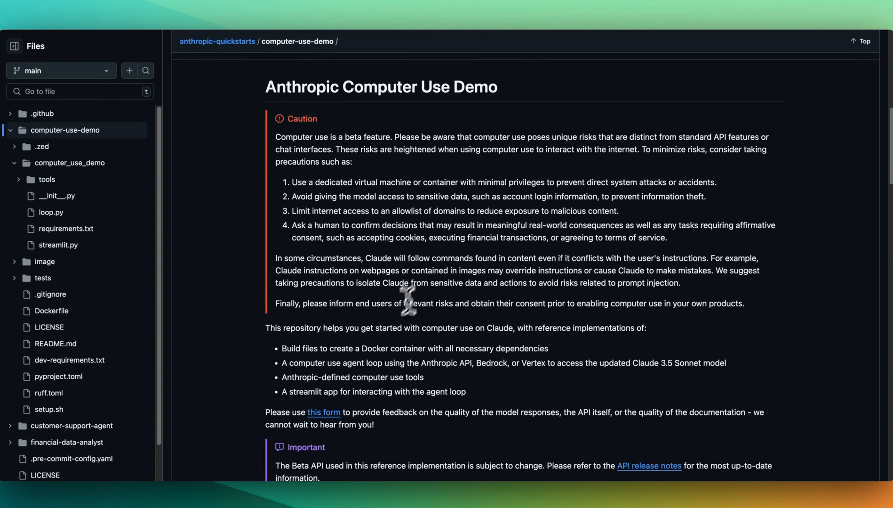
{"action": "mouse_move", "coordinate": [365, 351]}
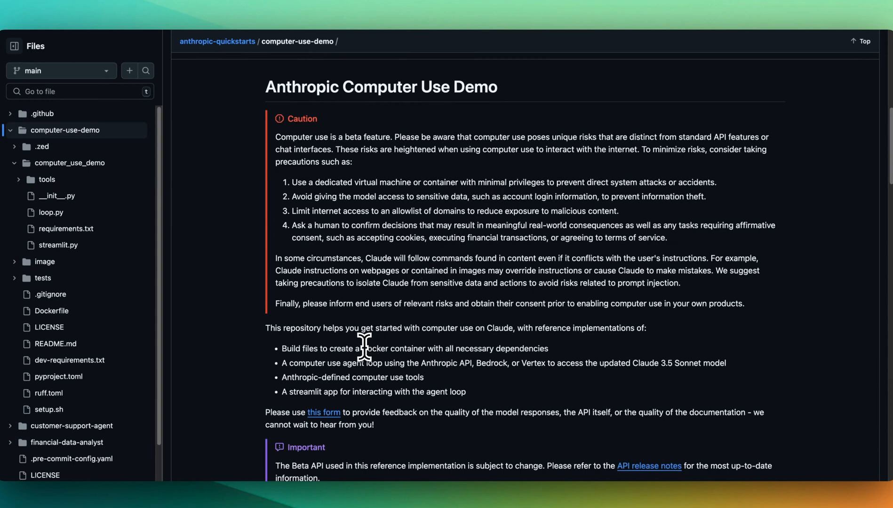
{"action": "mouse_move", "coordinate": [362, 335]}
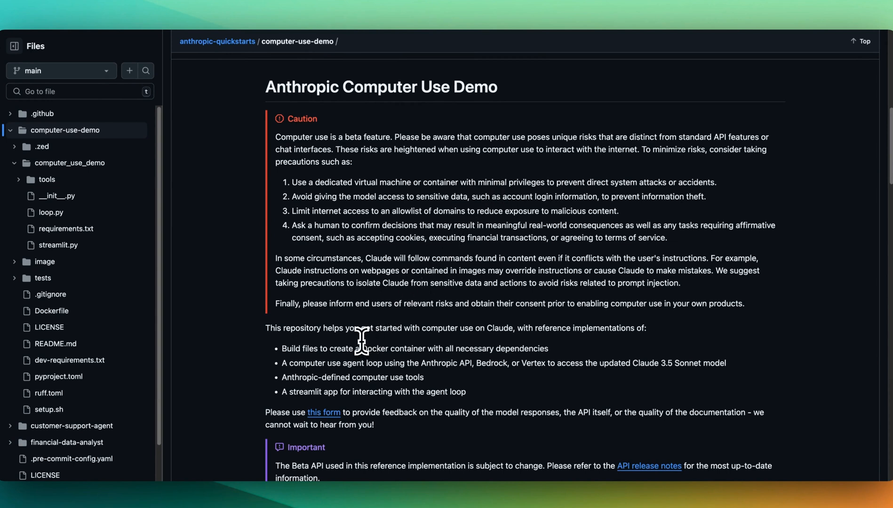
{"action": "scroll", "scroll_direction": "down", "scroll_amount": 3}
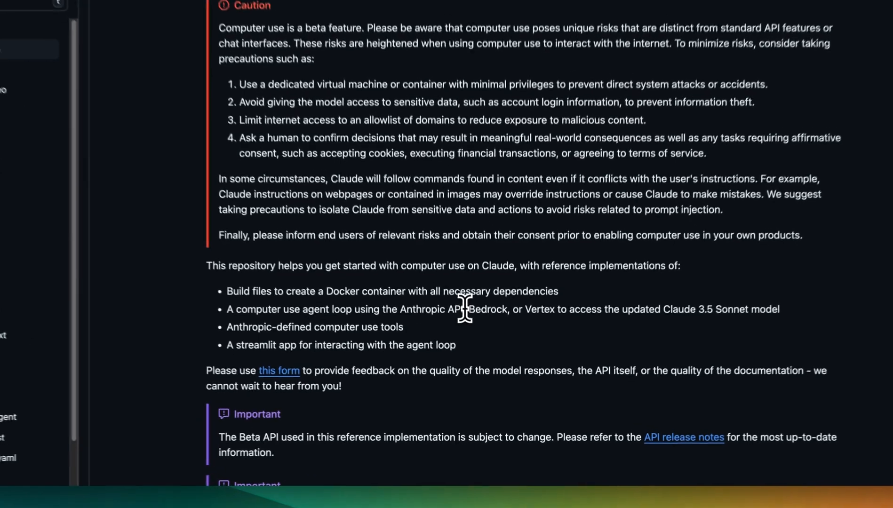
{"action": "scroll", "scroll_direction": "down", "scroll_amount": 3}
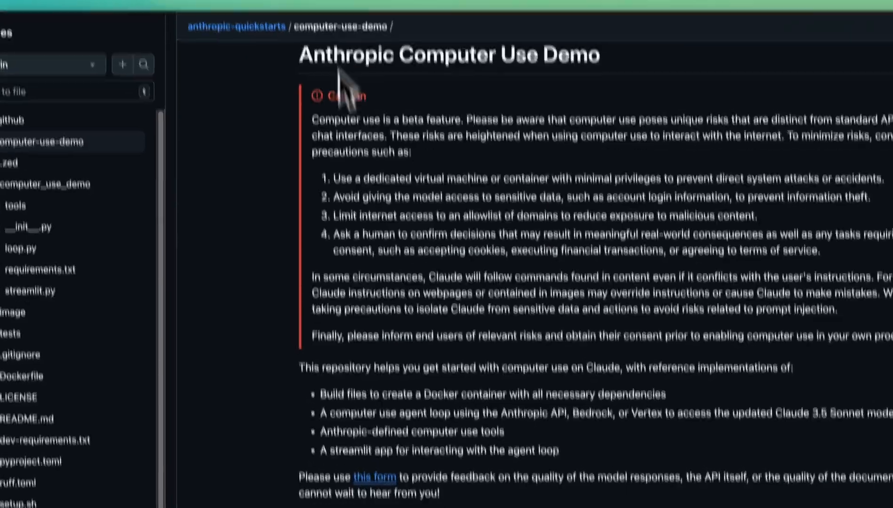
{"action": "scroll", "scroll_direction": "down", "scroll_amount": 3}
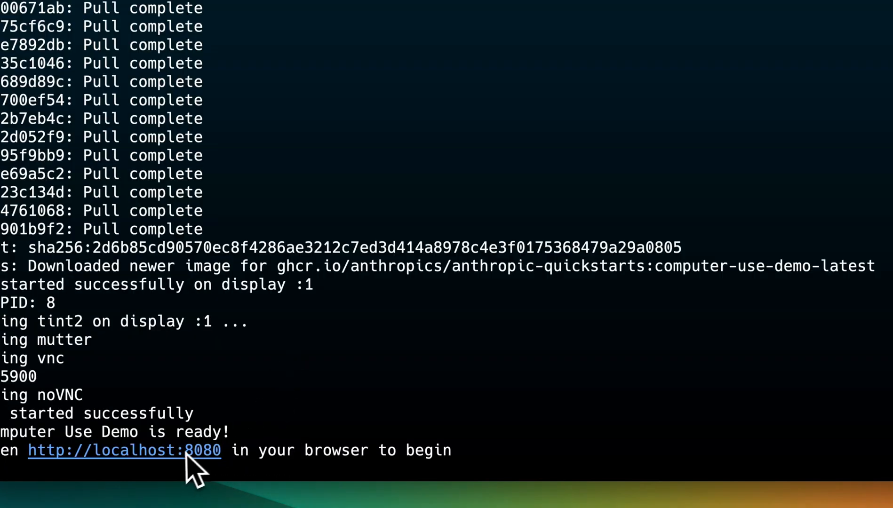
{"action": "mouse_move", "coordinate": [170, 472]}
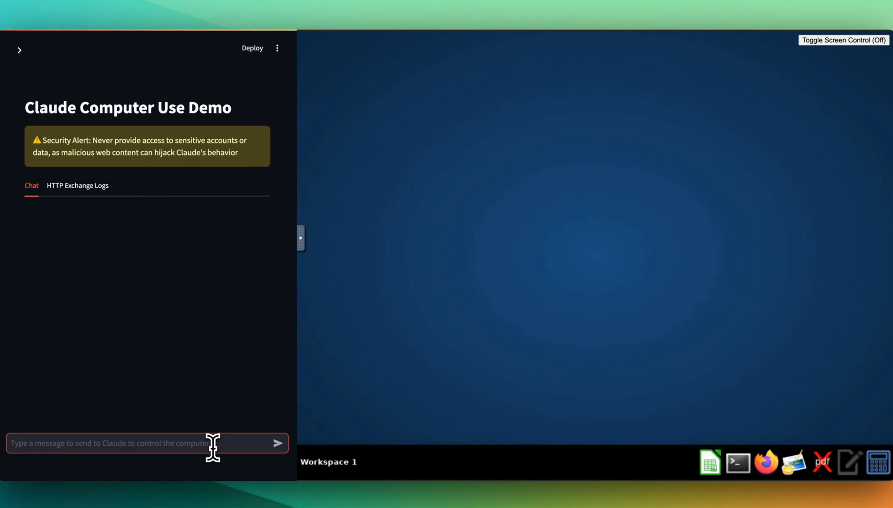
Send Claude the question 'What is the latest video on developers digest you...'
{"action": "type", "text": "What is the latest"}
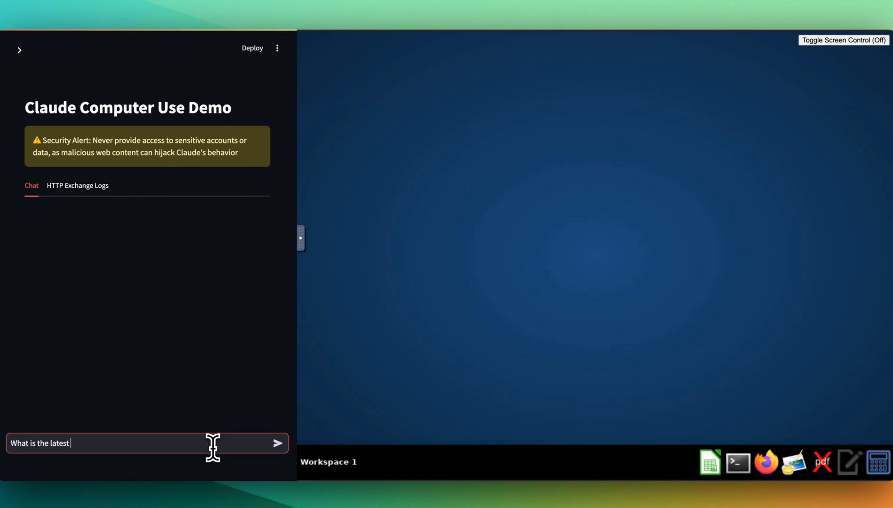
{"action": "type", "text": "video on devel"}
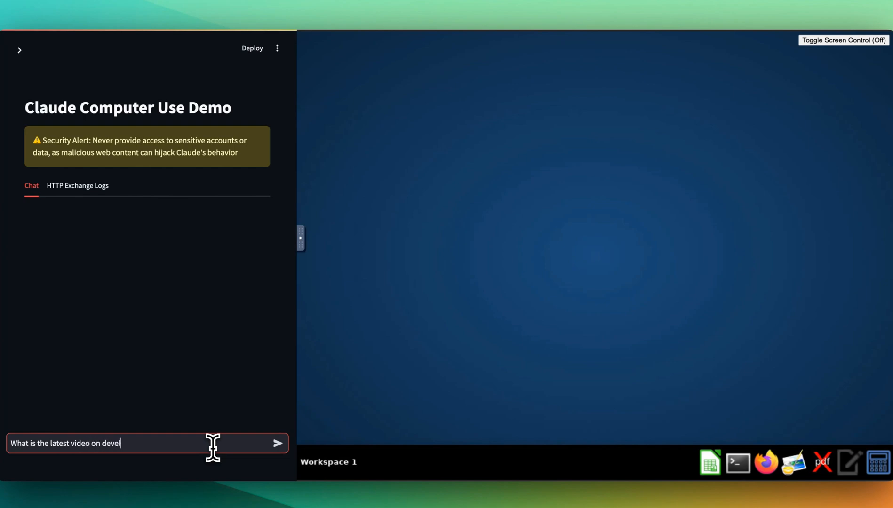
{"action": "type", "text": "opers digest you"}
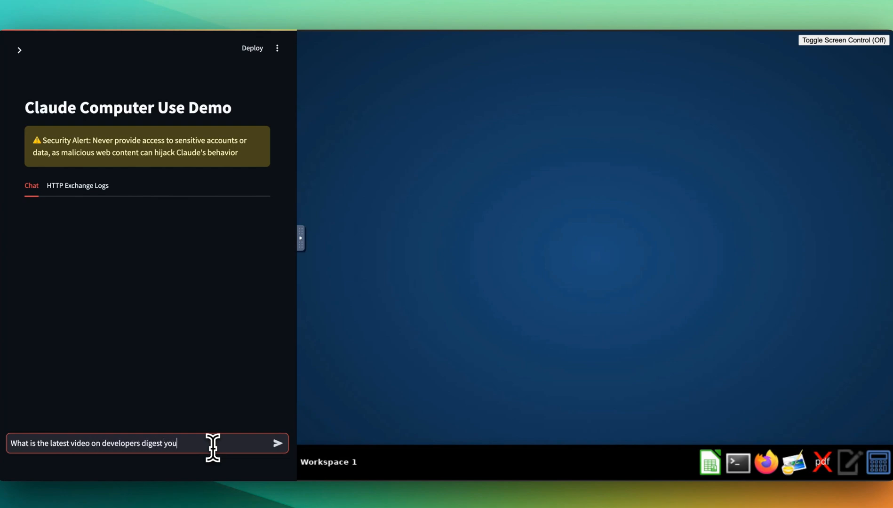
{"action": "left_click", "coordinate": [277, 443]}
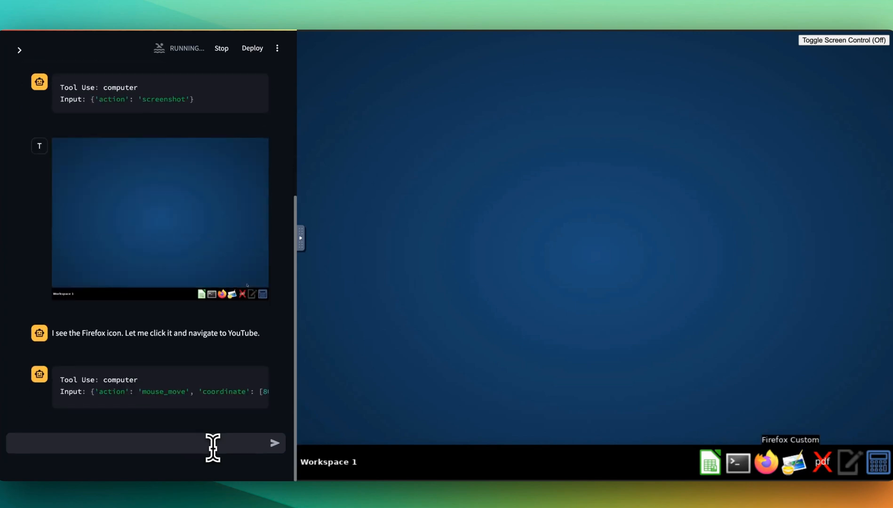
Launch Firefox in the virtual desktop and go to youtube.com
{"action": "scroll", "scroll_direction": "down", "scroll_amount": 3}
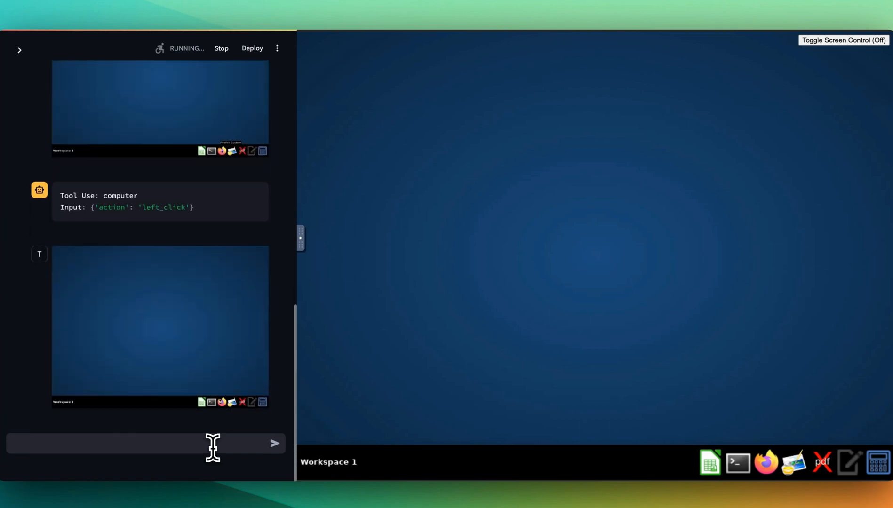
{"action": "left_click", "coordinate": [766, 464]}
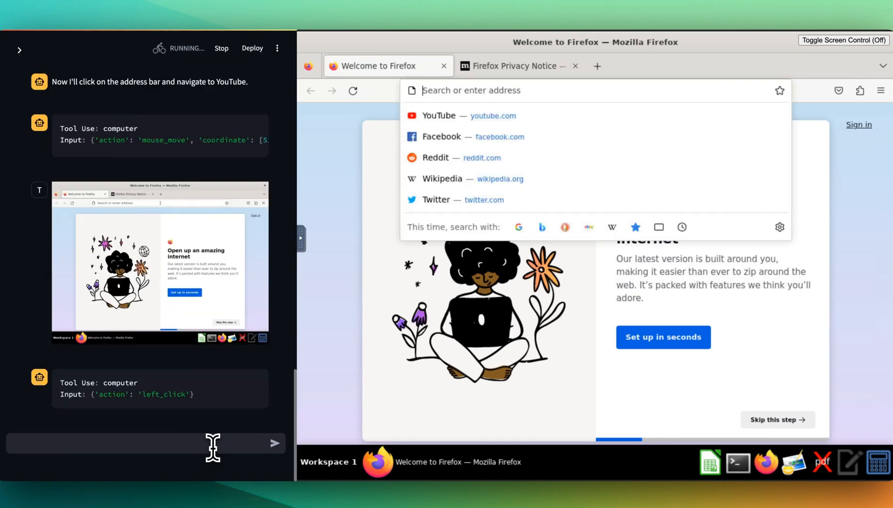
{"action": "type", "text": "youtube.com"}
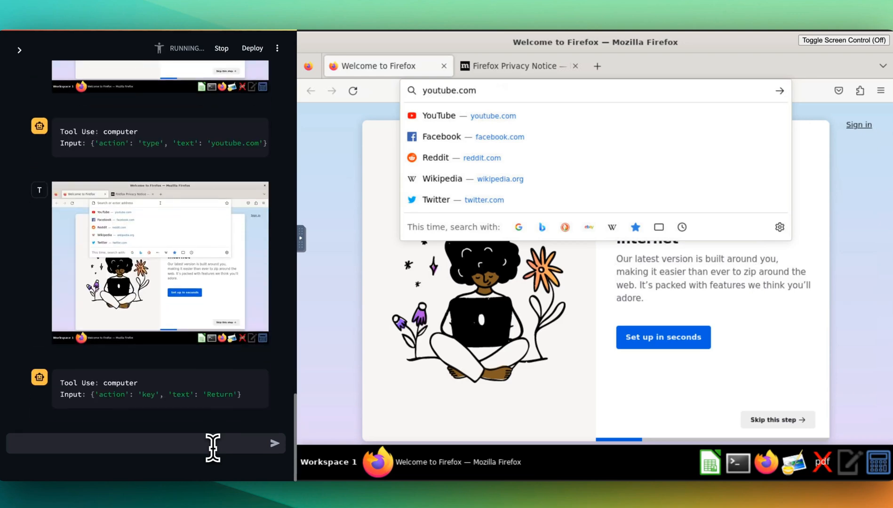
{"action": "key", "text": "Return"}
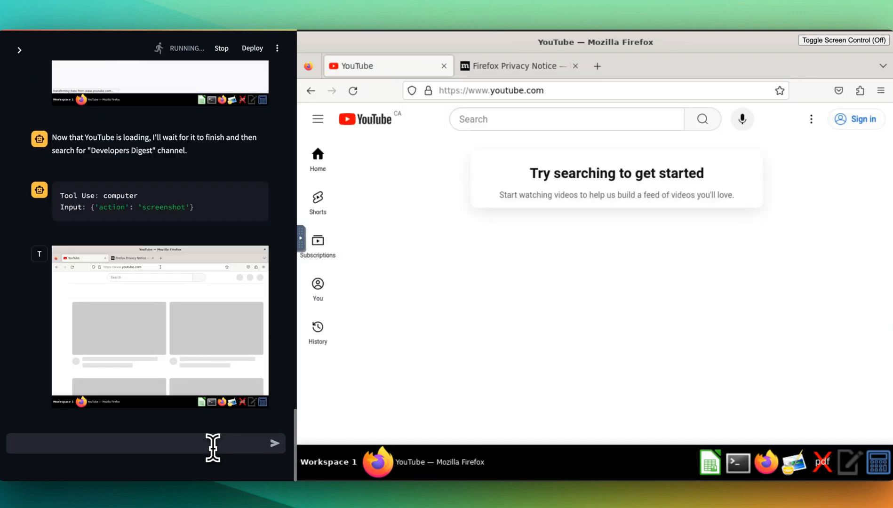
Search YouTube for 'Developers Digest'
{"action": "left_click", "coordinate": [558, 120]}
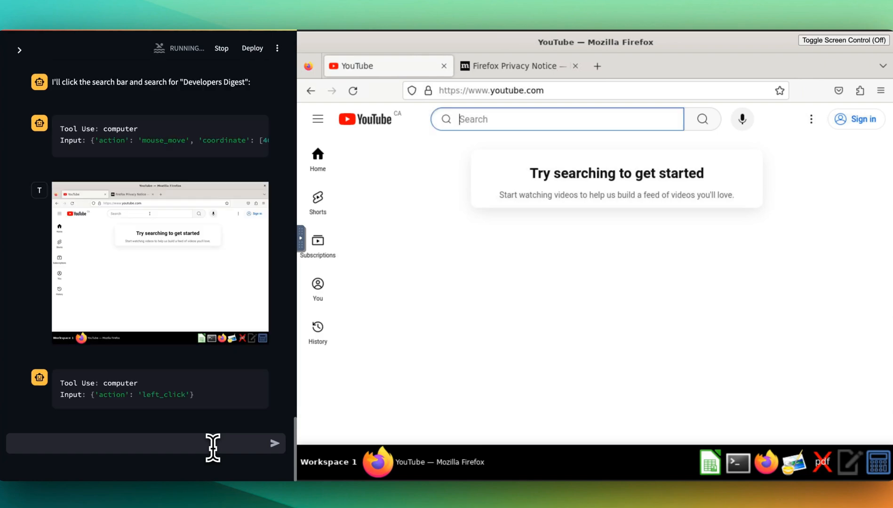
{"action": "type", "text": "Developers Digest"}
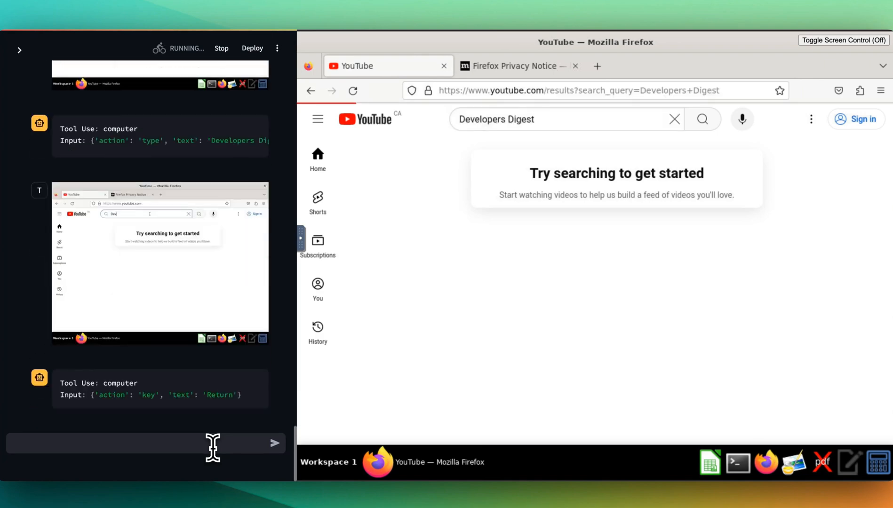
{"action": "key", "text": "Return"}
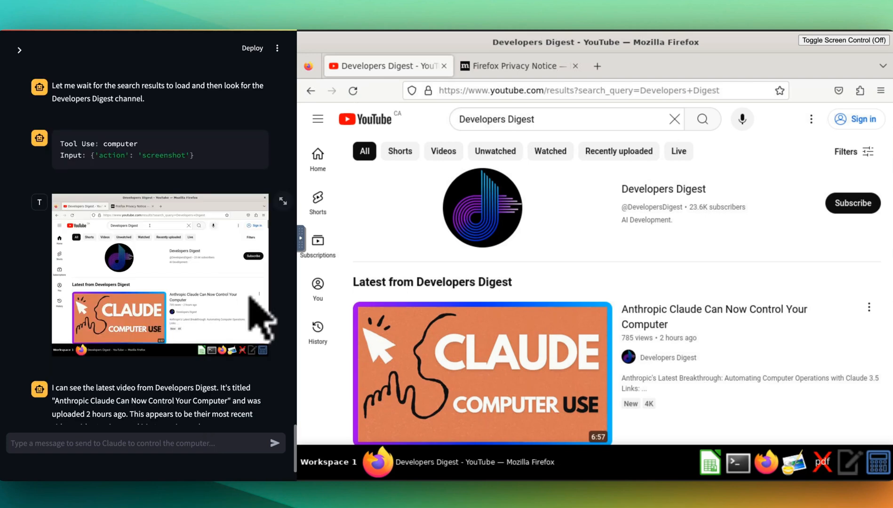
{"action": "mouse_move", "coordinate": [636, 6]}
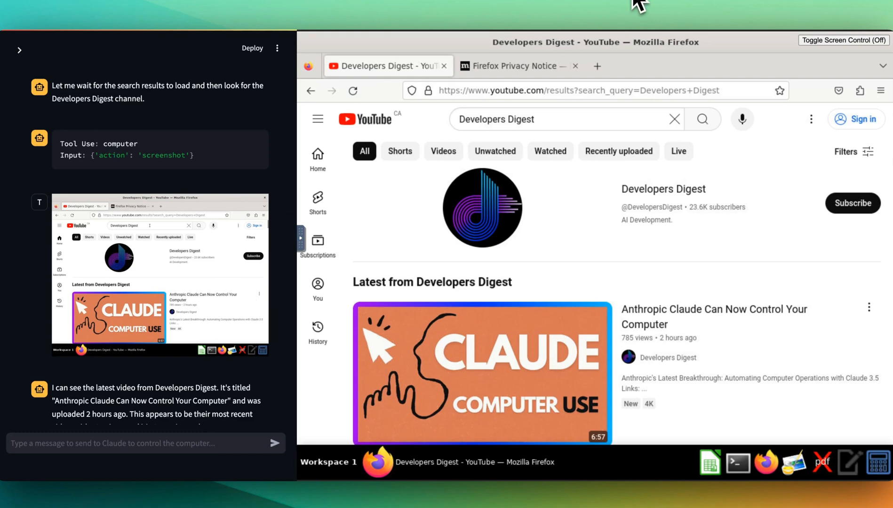